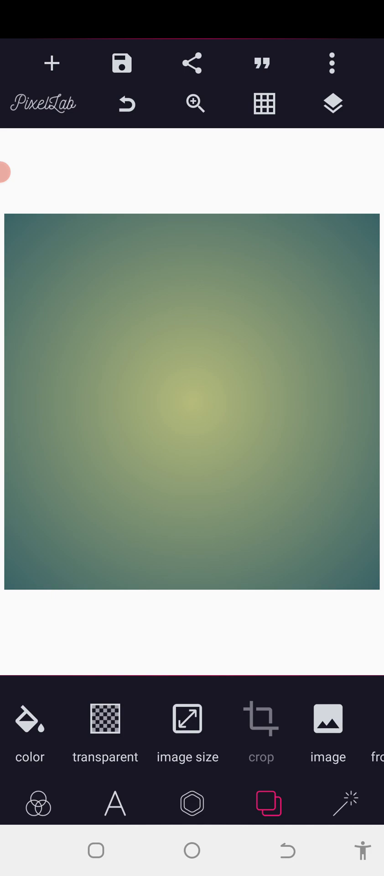
Step: Resize the gradient background to a custom 1280 × 1280 square canvas
{"action": "left_click", "coordinate": [187, 726]}
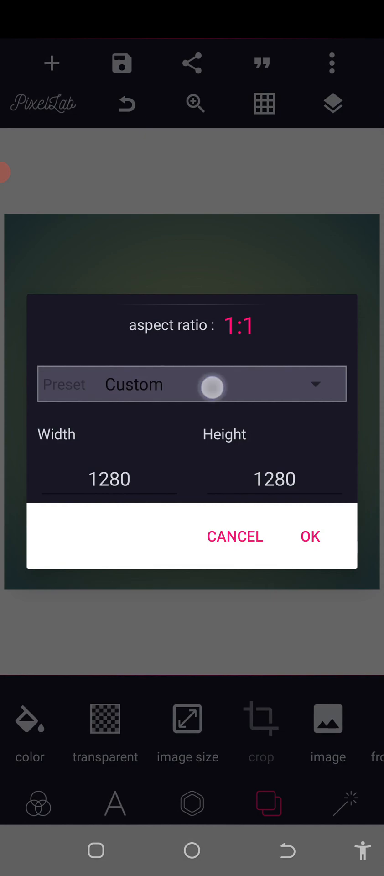
{"action": "left_click", "coordinate": [310, 536]}
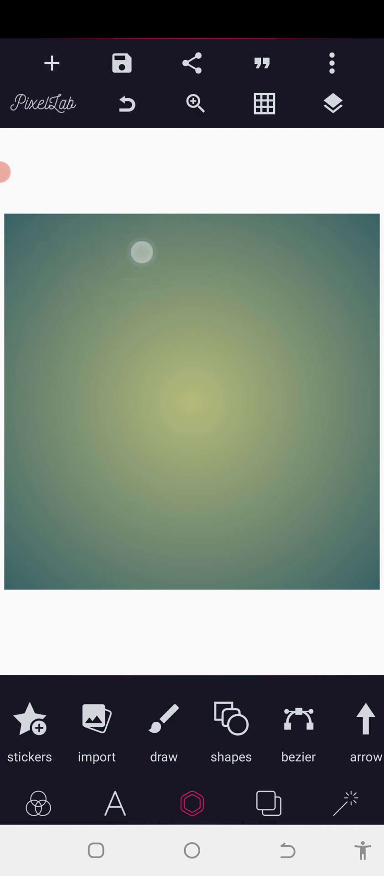
Step: Import the black cocktail glass image from the gallery without cropping it
{"action": "left_click", "coordinate": [95, 726]}
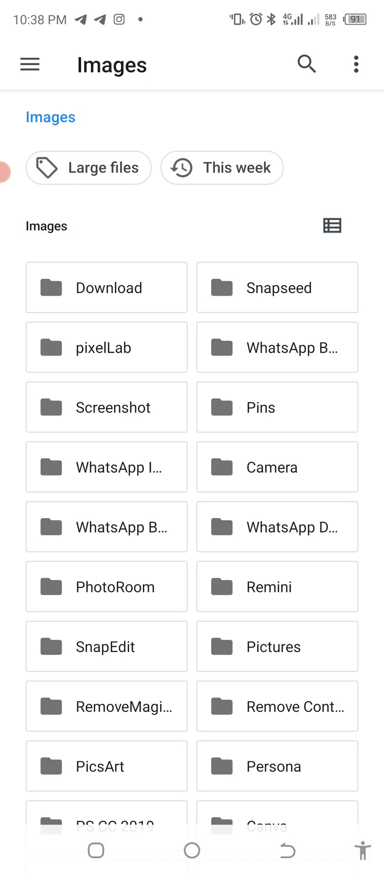
{"action": "left_click", "coordinate": [106, 287]}
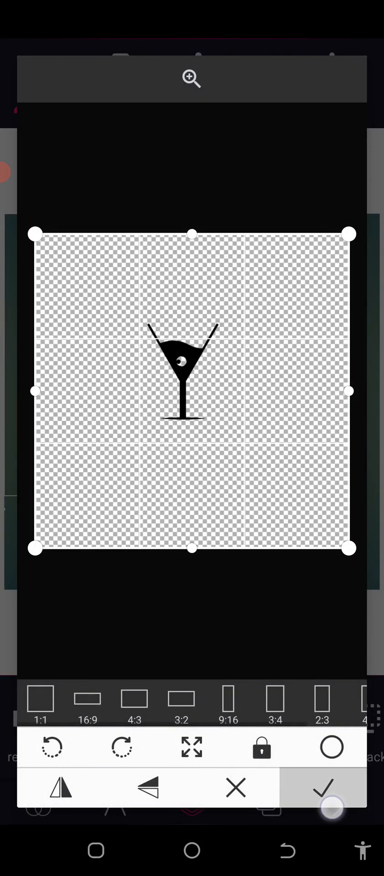
{"action": "left_click", "coordinate": [322, 787]}
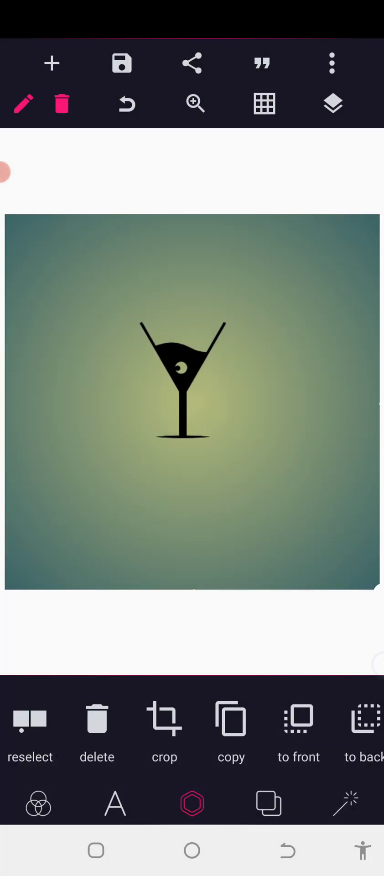
{"action": "left_click", "coordinate": [333, 104]}
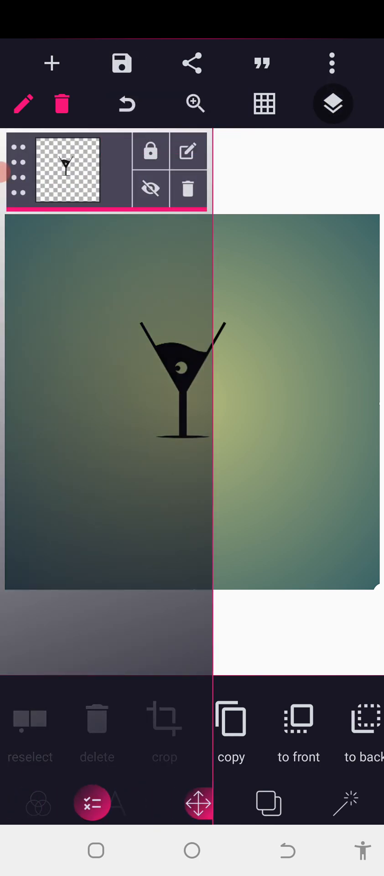
Step: Add a circle at 45% fill opacity and shrink it to fit around the glass
{"action": "left_click", "coordinate": [150, 151]}
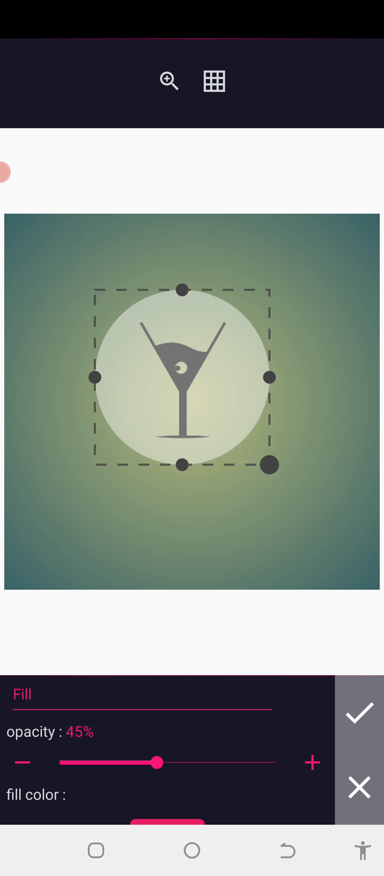
{"action": "left_click_drag", "start_coordinate": [269, 464], "coordinate": [271, 469]}
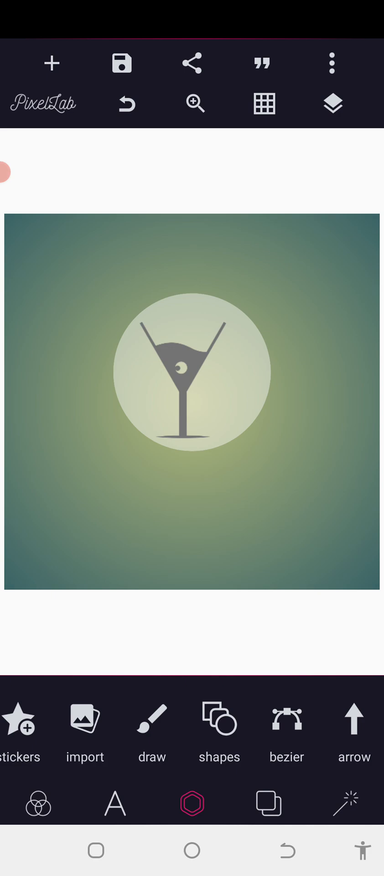
Step: Fill the circle solid black and add a grey circle offset slightly over it
{"action": "left_click", "coordinate": [332, 104]}
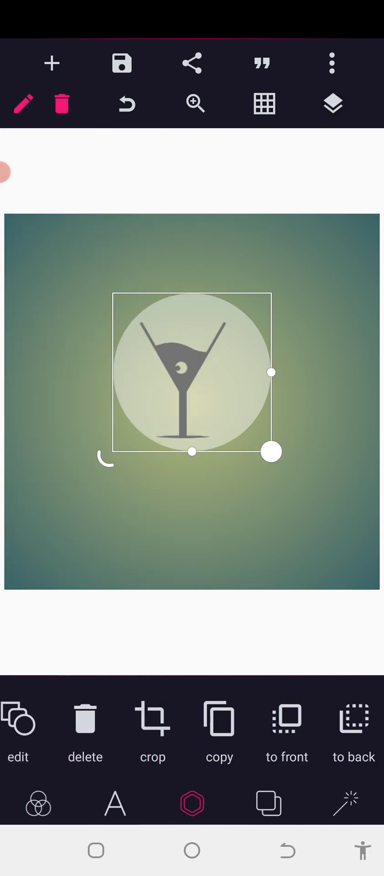
{"action": "left_click", "coordinate": [18, 728]}
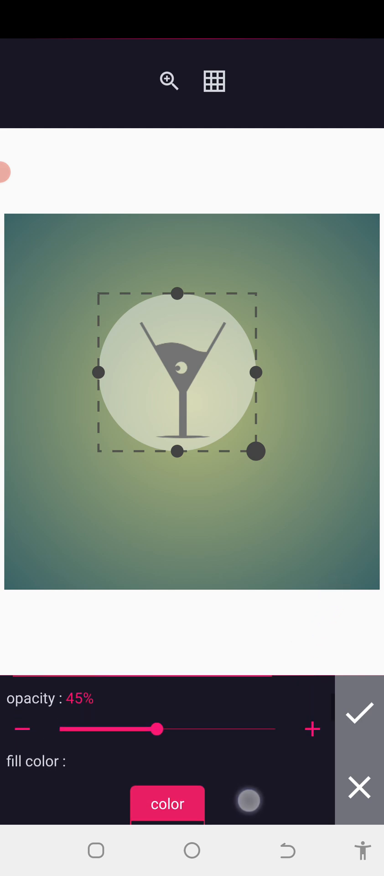
{"action": "left_click", "coordinate": [359, 712]}
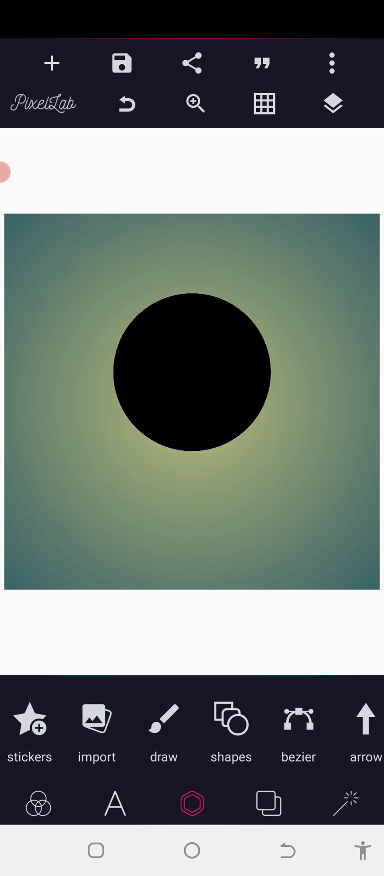
{"action": "left_click", "coordinate": [192, 371]}
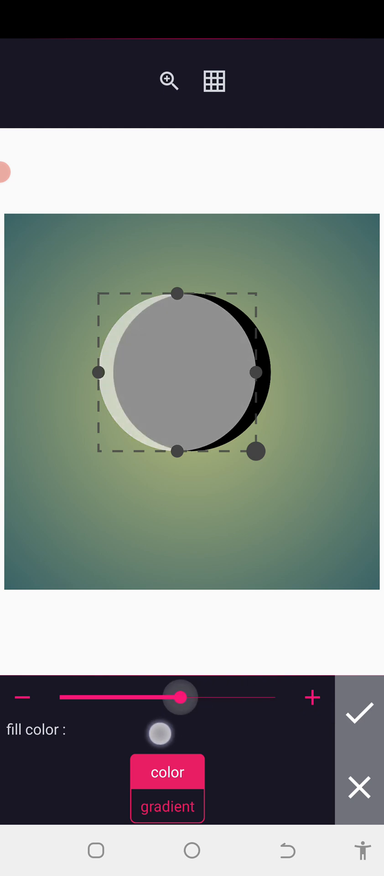
{"action": "left_click_drag", "start_coordinate": [180, 697], "coordinate": [169, 696]}
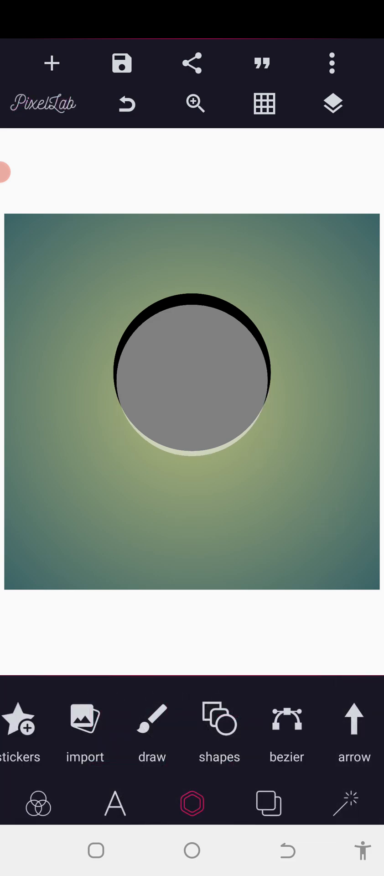
Step: Set the grey inner circle to erase mode, leaving a thin black crescent
{"action": "left_click", "coordinate": [332, 104]}
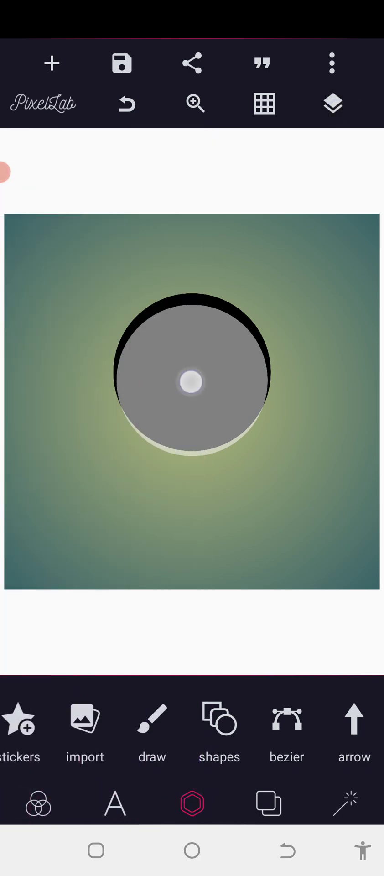
{"action": "left_click", "coordinate": [192, 381]}
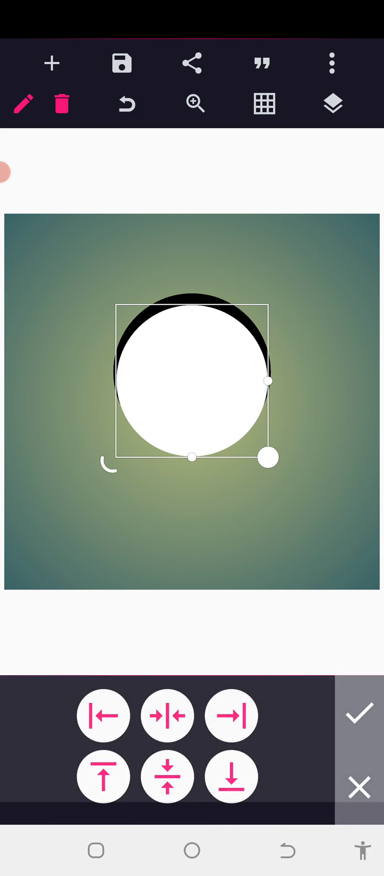
{"action": "left_click", "coordinate": [332, 104]}
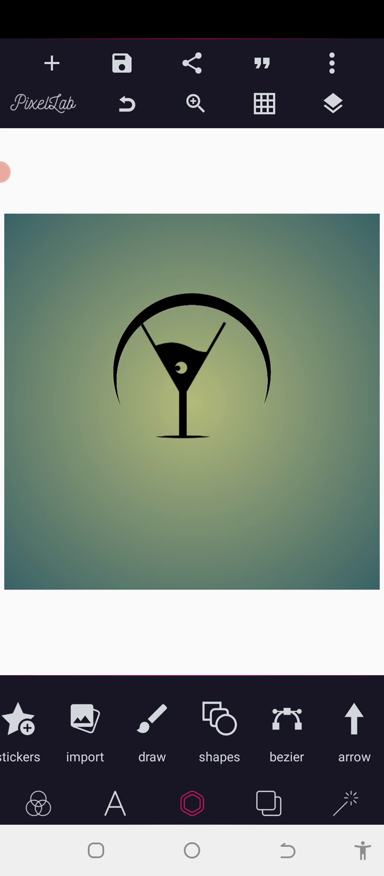
Step: Turn on the grid and move the glass onto the centre line under the crescent
{"action": "left_click", "coordinate": [192, 387]}
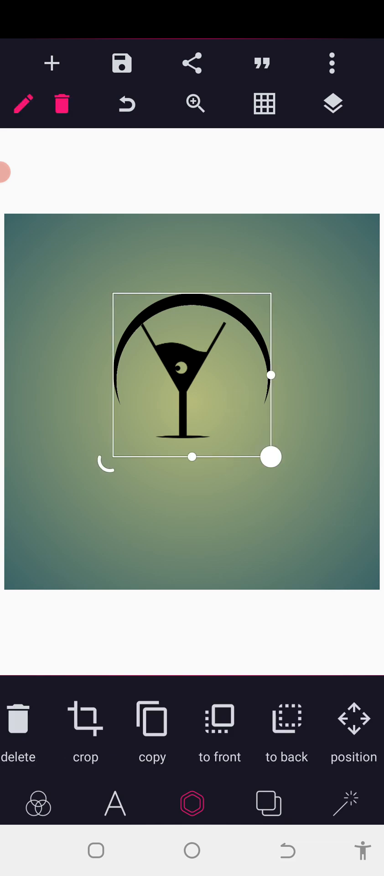
{"action": "left_click", "coordinate": [262, 103]}
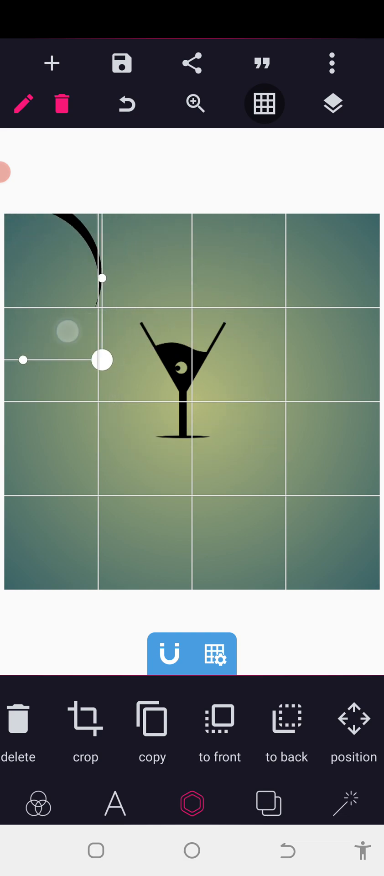
{"action": "left_click", "coordinate": [333, 104]}
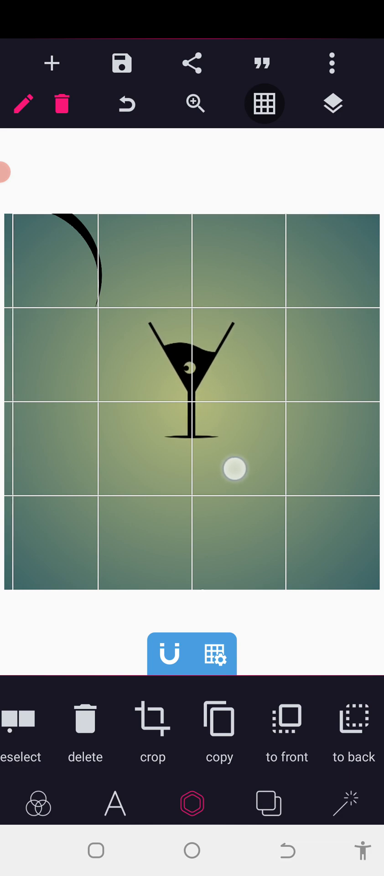
{"action": "left_click_drag", "start_coordinate": [234, 468], "coordinate": [77, 366]}
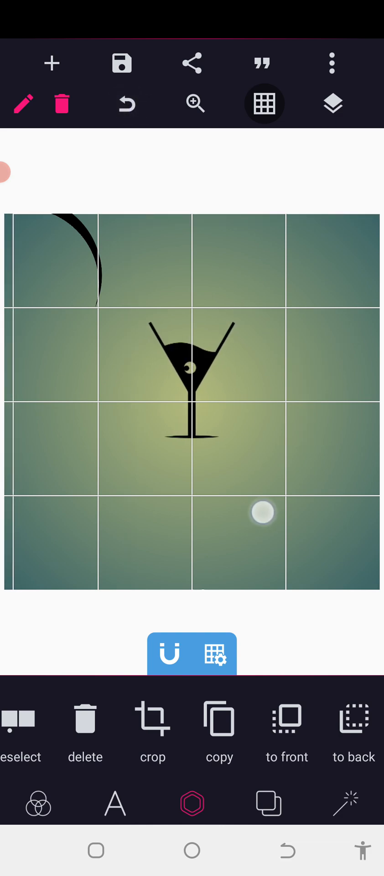
{"action": "left_click", "coordinate": [333, 103]}
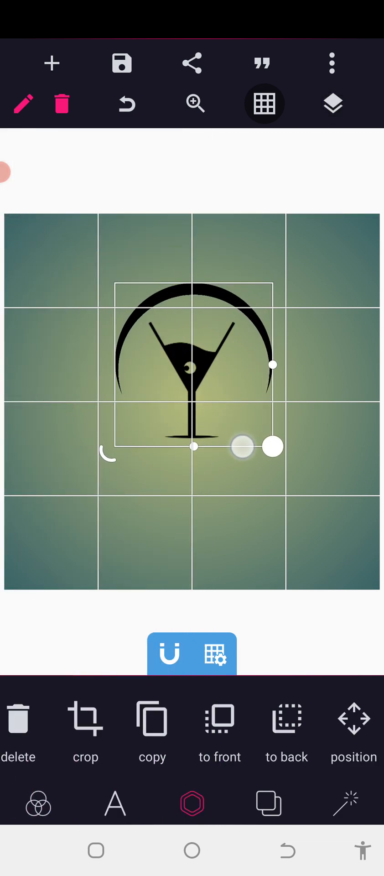
{"action": "left_click", "coordinate": [353, 732]}
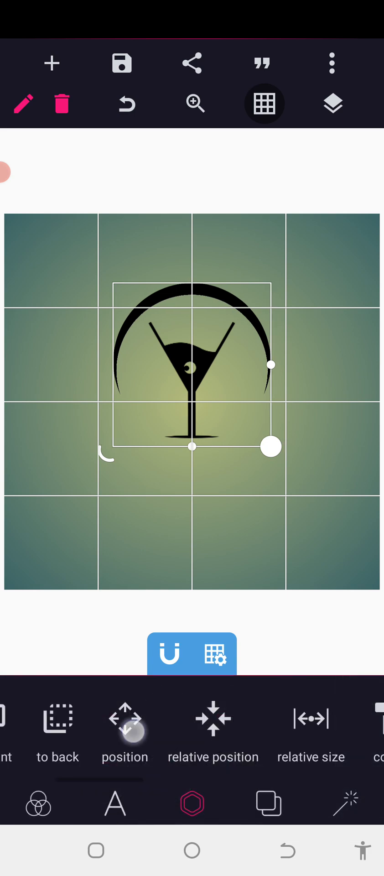
{"action": "left_click", "coordinate": [124, 730]}
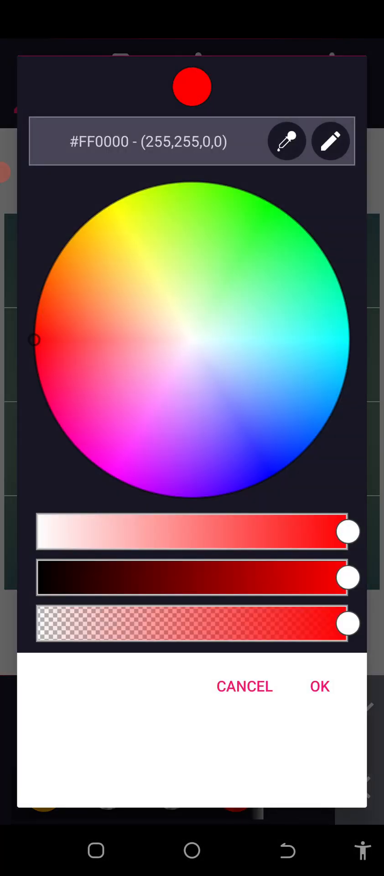
Step: Recolour the crescent red using the color picker
{"action": "left_click_drag", "start_coordinate": [349, 577], "coordinate": [280, 577]}
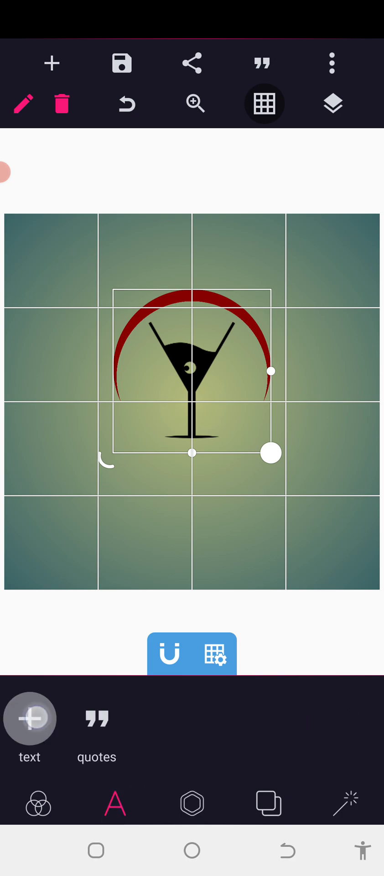
Step: Add 'RED MOON' in a bold recent font below the glass, colouring RED dark red
{"action": "left_click", "coordinate": [29, 718]}
{"action": "type", "text": "RED MOON"}
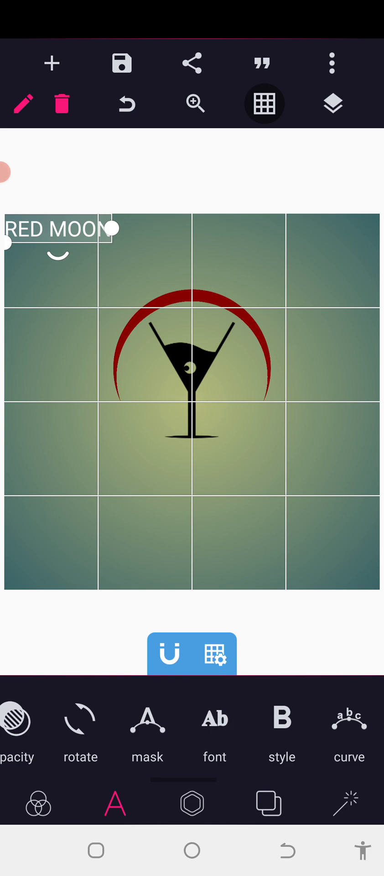
{"action": "left_click", "coordinate": [215, 719]}
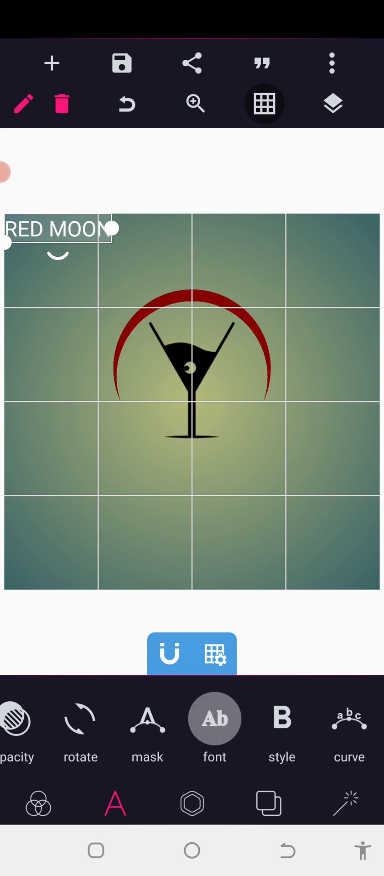
{"action": "left_click", "coordinate": [215, 721]}
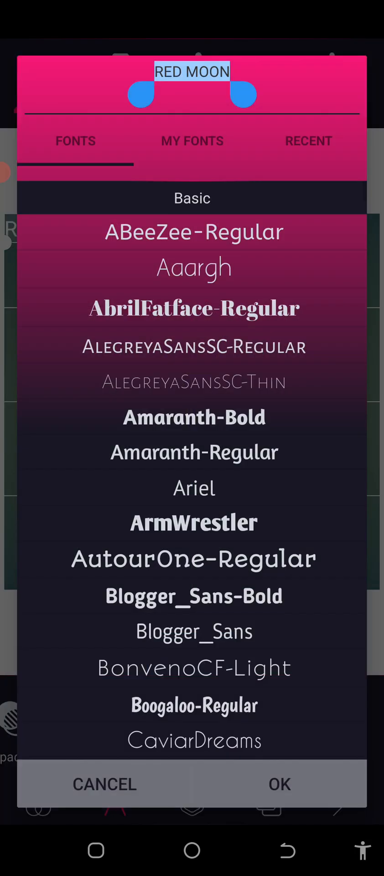
{"action": "left_click", "coordinate": [308, 141]}
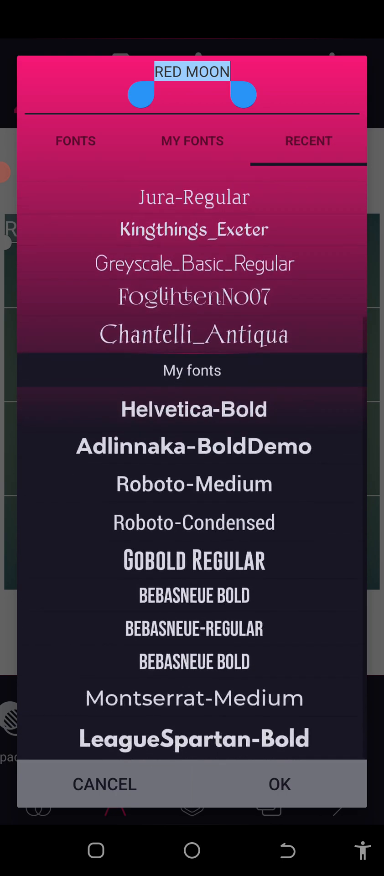
{"action": "left_click", "coordinate": [104, 783]}
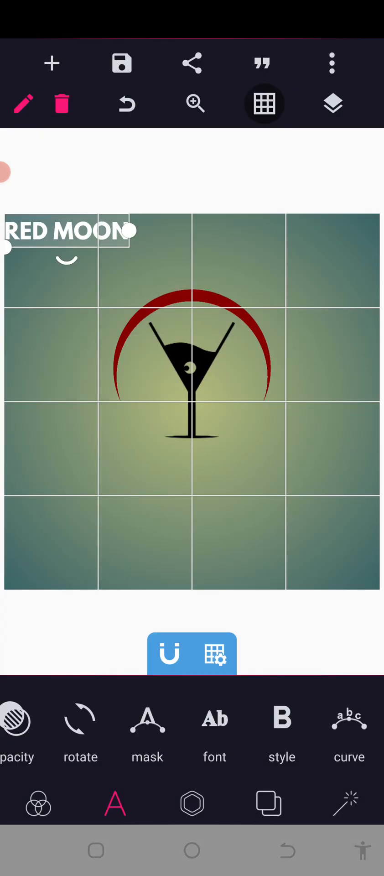
{"action": "left_click_drag", "start_coordinate": [64, 231], "coordinate": [243, 484]}
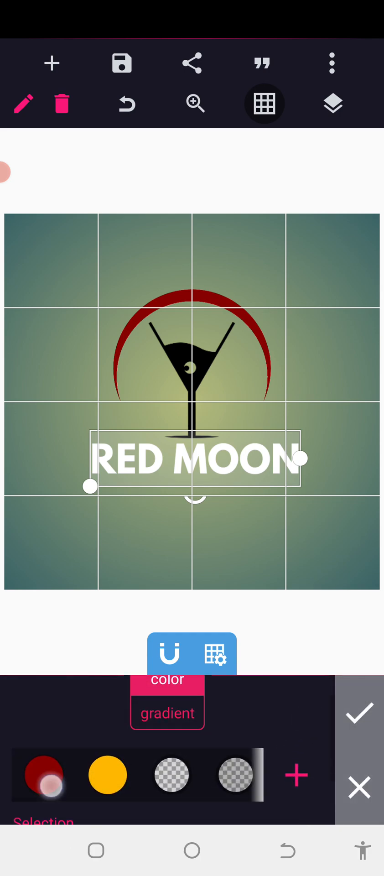
{"action": "left_click", "coordinate": [44, 774]}
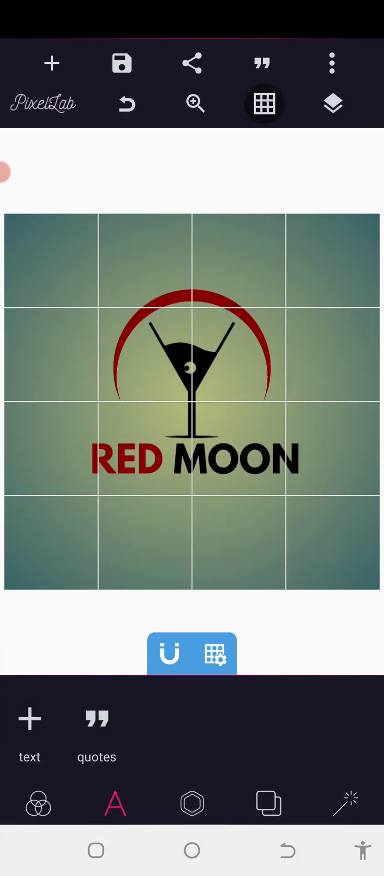
Step: Add the COCKTAIL text and search the font list for Helvetica
{"action": "left_click", "coordinate": [29, 726]}
{"action": "type", "text": "COCK"}
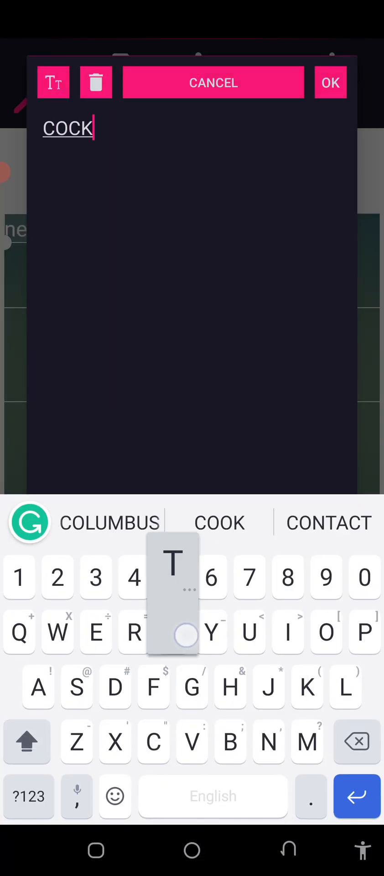
{"action": "left_click", "coordinate": [329, 82]}
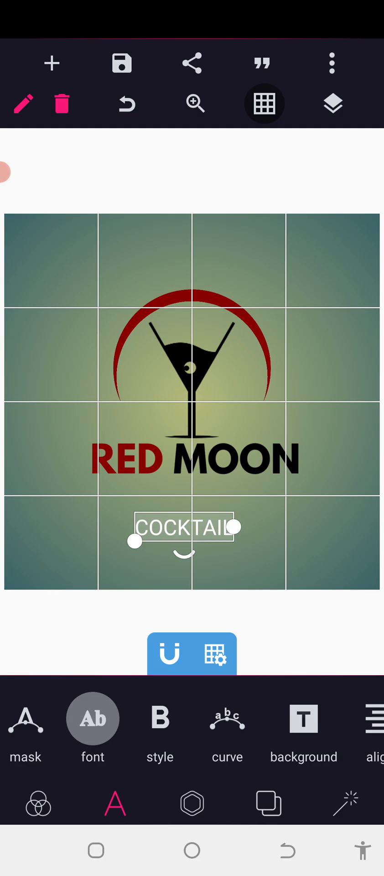
{"action": "left_click", "coordinate": [92, 719]}
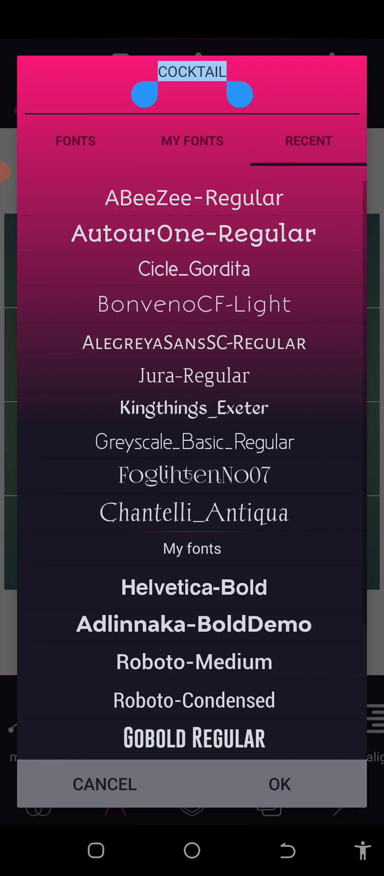
{"action": "scroll", "scroll_direction": "down", "scroll_amount": 3}
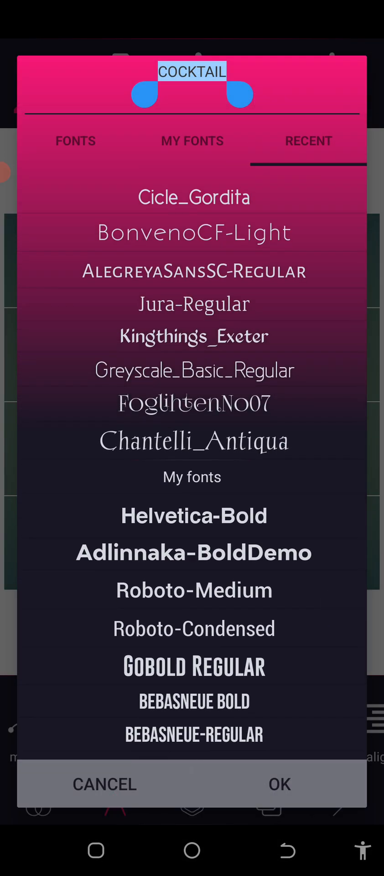
{"action": "scroll", "scroll_direction": "down", "scroll_amount": 3}
{"action": "type", "text": "h"}
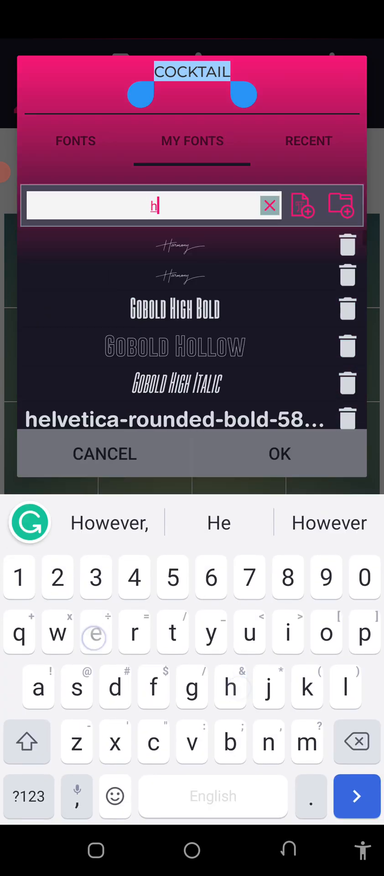
{"action": "type", "text": "elv"}
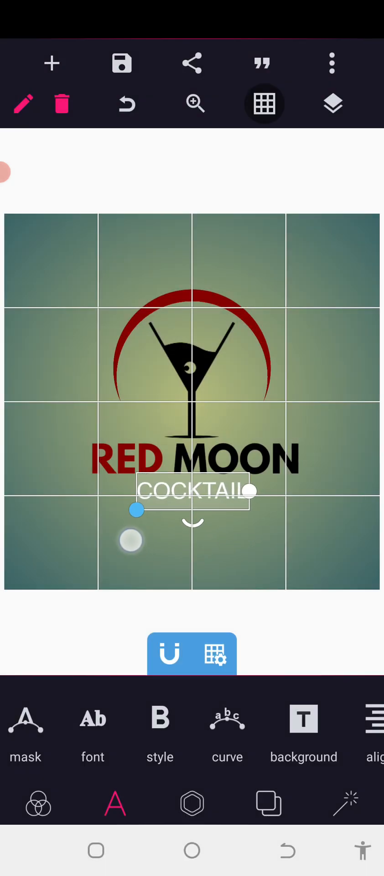
Step: Enlarge COCKTAIL and widen its letter spacing with the Spacing slider
{"action": "left_click_drag", "start_coordinate": [136, 510], "coordinate": [115, 515]}
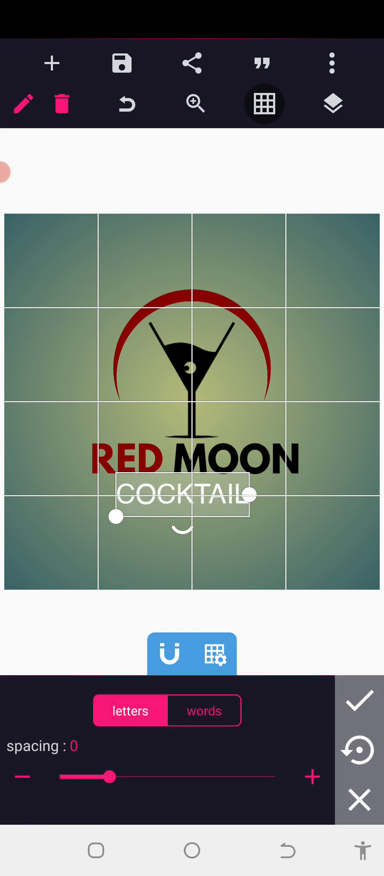
{"action": "left_click_drag", "start_coordinate": [110, 776], "coordinate": [153, 776]}
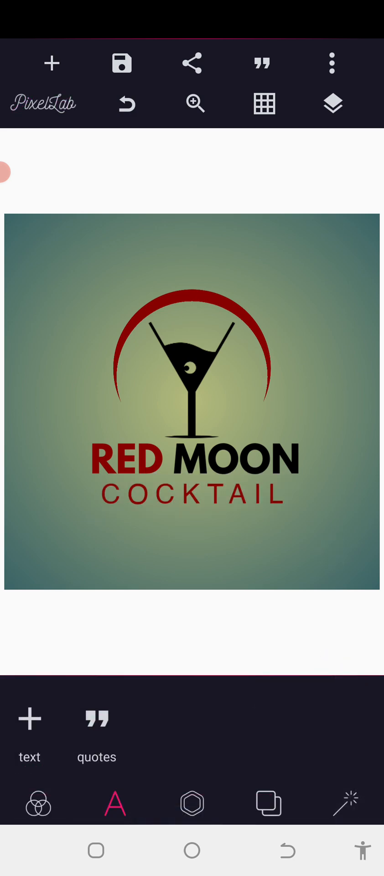
{"action": "left_click", "coordinate": [267, 803]}
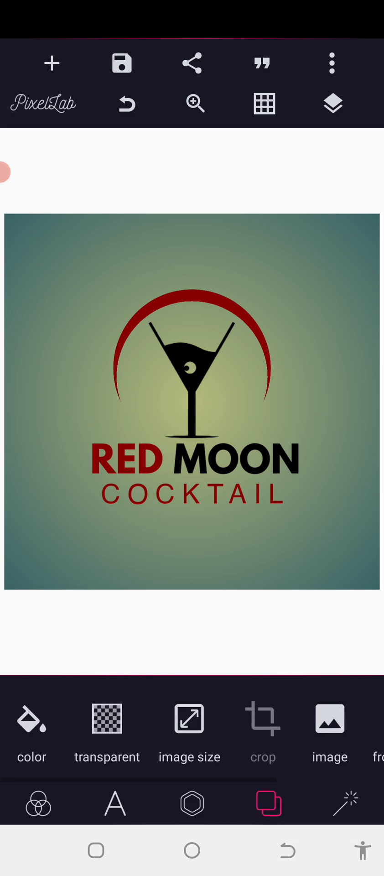
Step: Make the logo background transparent and save it to the gallery as an ultra PNG
{"action": "left_click", "coordinate": [105, 719]}
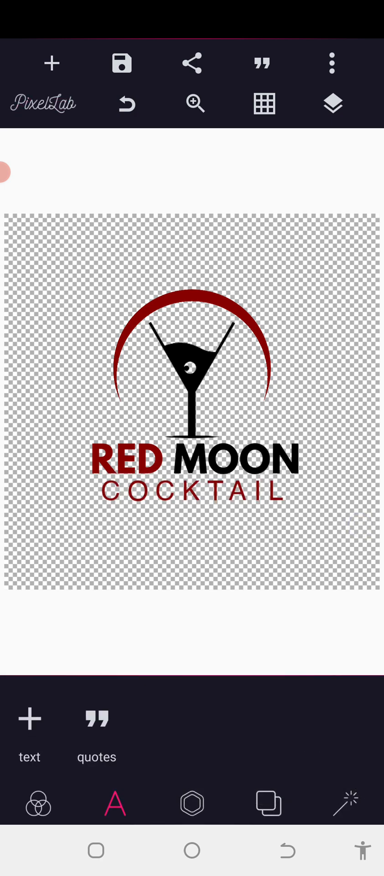
{"action": "left_click", "coordinate": [191, 63]}
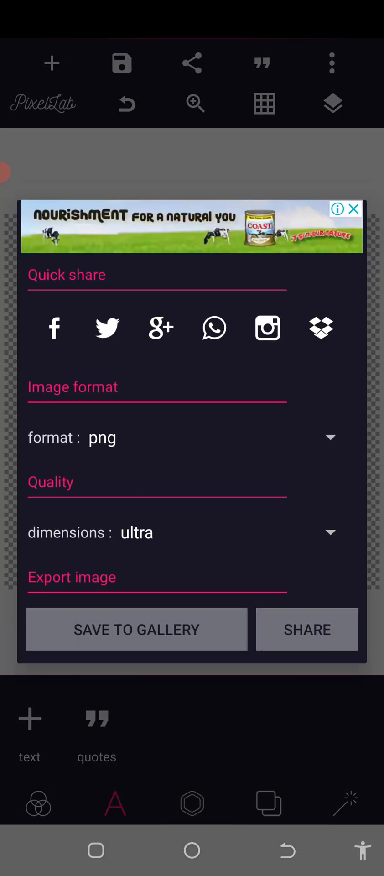
{"action": "left_click", "coordinate": [137, 629]}
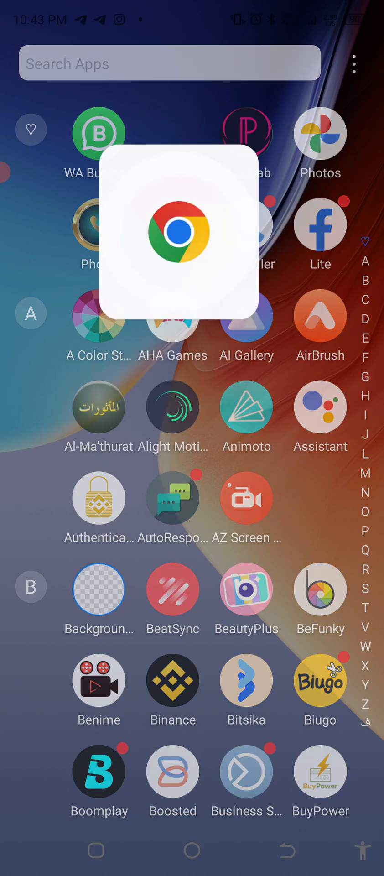
Step: Launch Chrome, go to Photopea, and bring up the phone's file picker via Open From Computer
{"action": "left_click", "coordinate": [173, 230]}
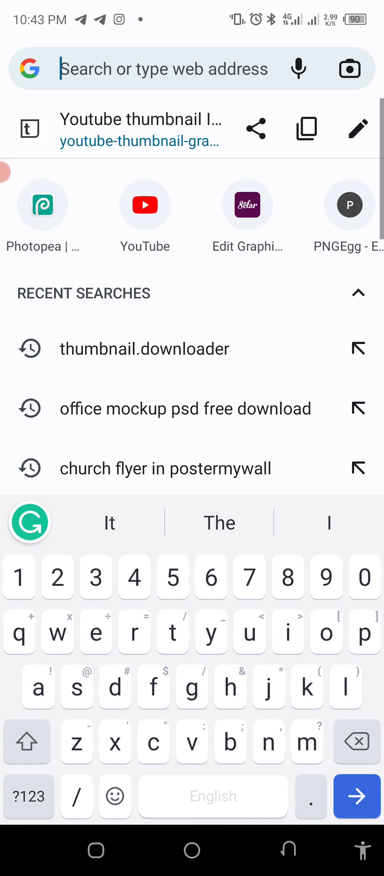
{"action": "left_click", "coordinate": [42, 203]}
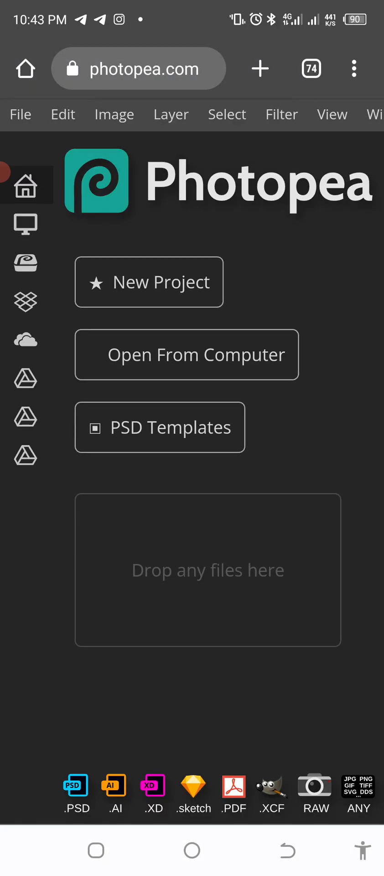
{"action": "left_click", "coordinate": [187, 355]}
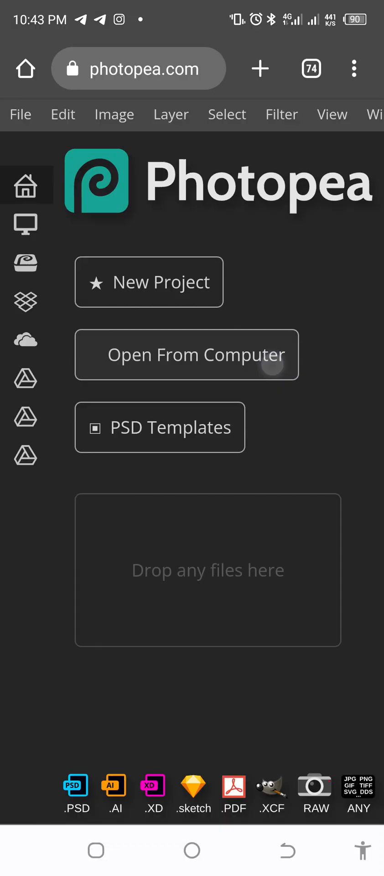
{"action": "left_click", "coordinate": [186, 354]}
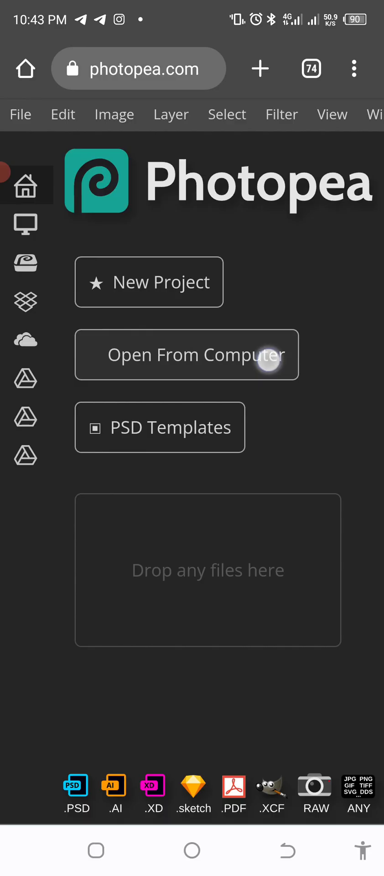
{"action": "left_click", "coordinate": [187, 354]}
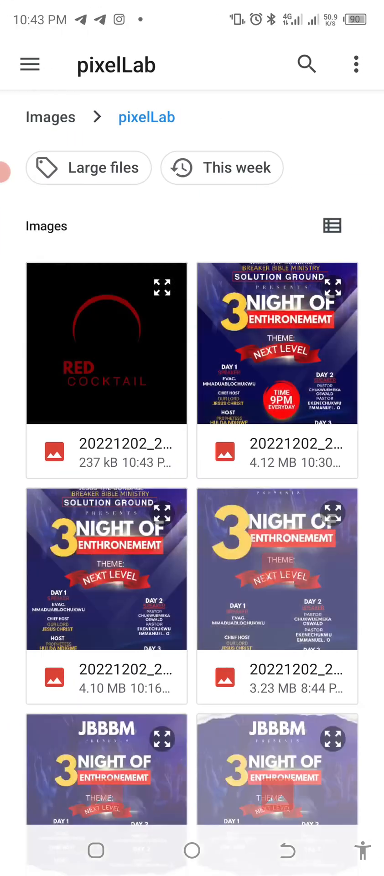
Step: Browse Google Drive's '1. premium psd file' folder and pick the I Love 3D mockup PSD
{"action": "left_click", "coordinate": [30, 64]}
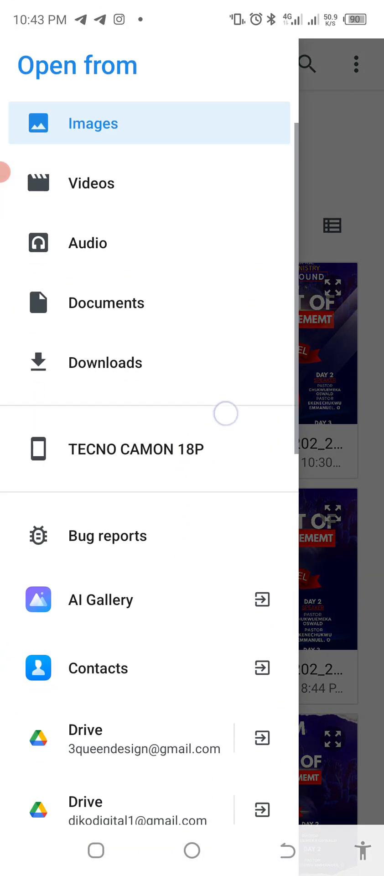
{"action": "scroll", "scroll_direction": "down", "scroll_amount": 3}
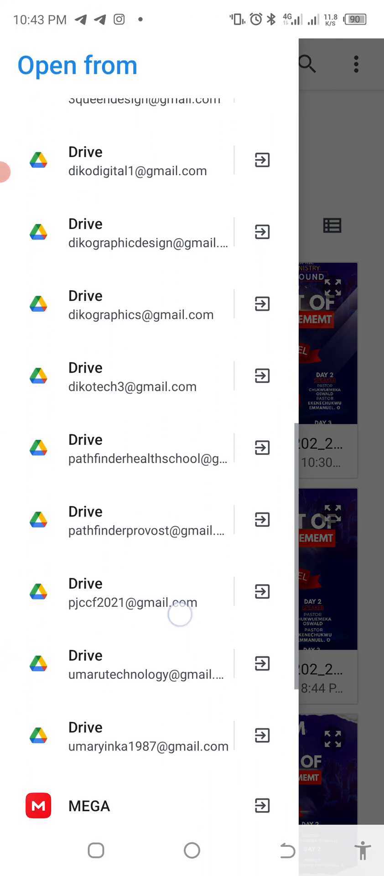
{"action": "scroll", "scroll_direction": "down", "scroll_amount": 3}
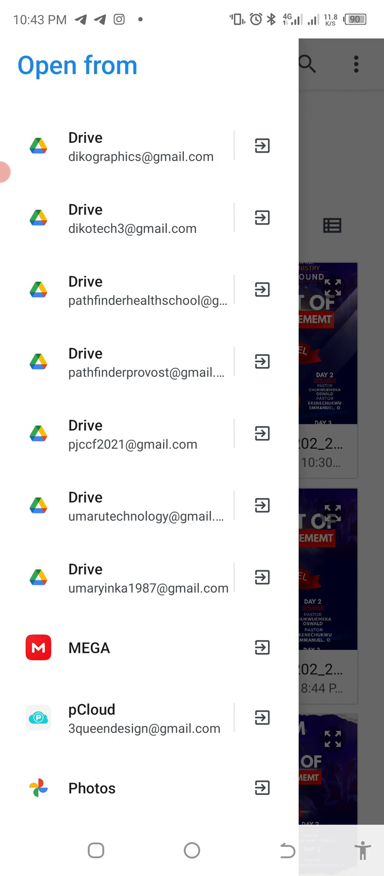
{"action": "scroll", "scroll_direction": "down", "scroll_amount": 3}
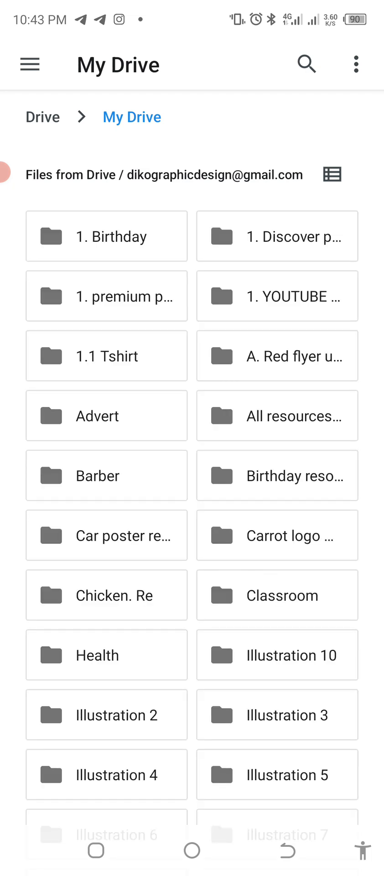
{"action": "left_click", "coordinate": [107, 296]}
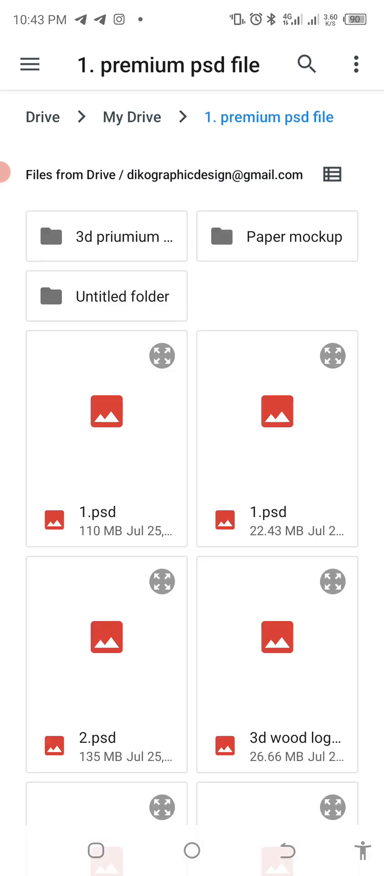
{"action": "scroll", "scroll_direction": "down", "scroll_amount": 3}
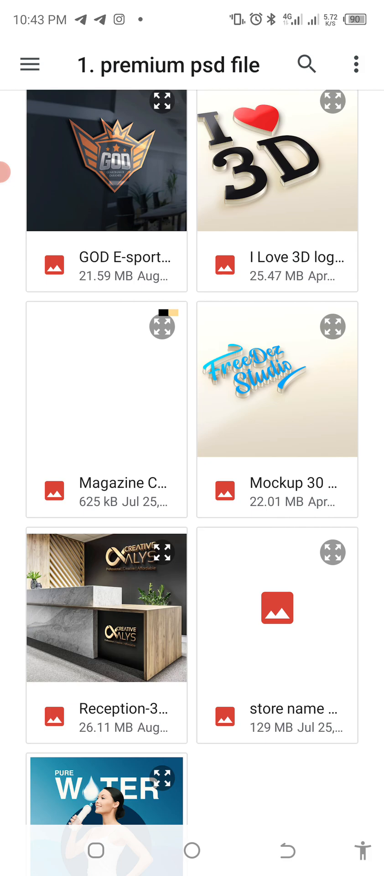
{"action": "scroll", "scroll_direction": "down", "scroll_amount": 3}
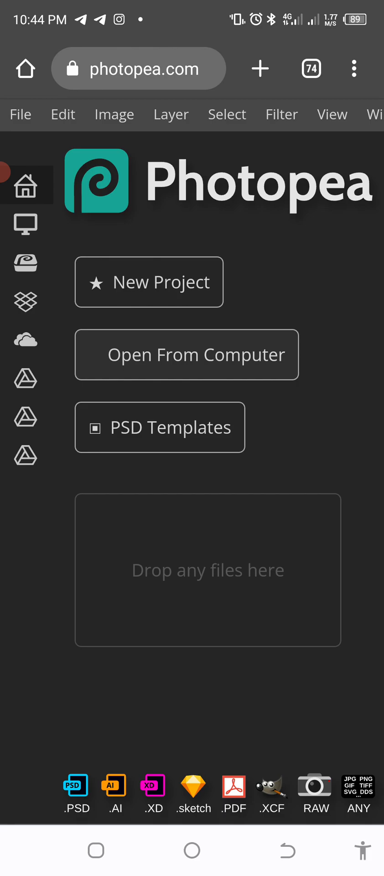
{"action": "left_click", "coordinate": [186, 354]}
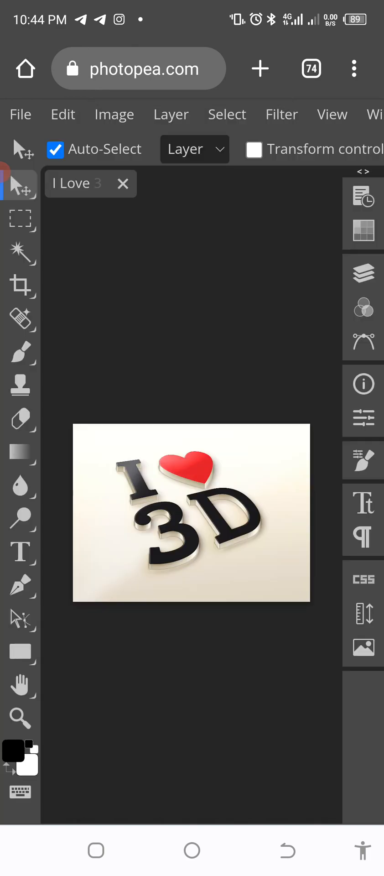
Step: Open the I Love 3D mockup's placeholder logo smart object contents
{"action": "left_click", "coordinate": [362, 273]}
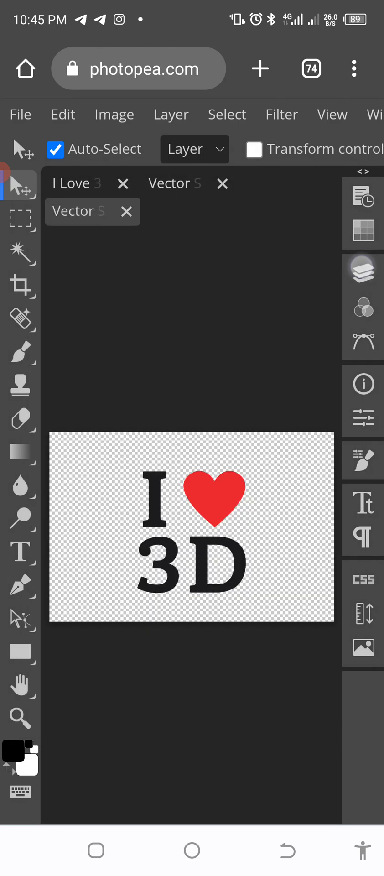
Step: Close the placeholder contents, show the layers, and open the 'Place your logo here' smart object
{"action": "left_click", "coordinate": [128, 222]}
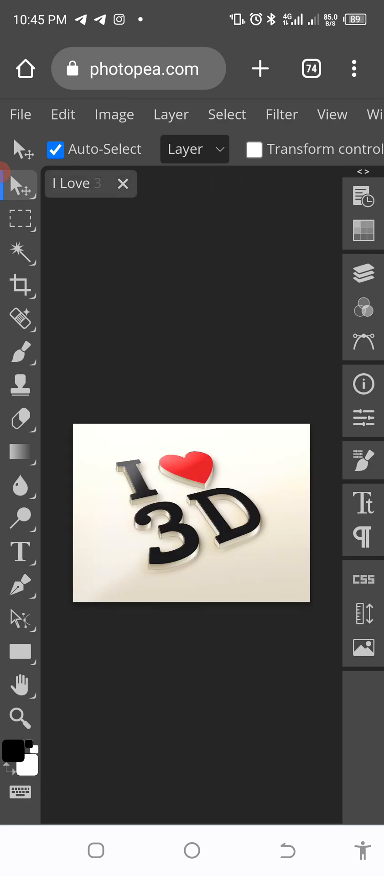
{"action": "left_click", "coordinate": [361, 274]}
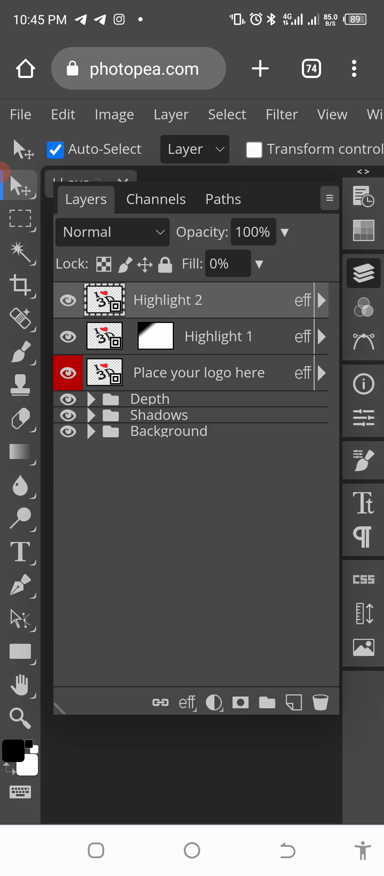
{"action": "left_click", "coordinate": [198, 373]}
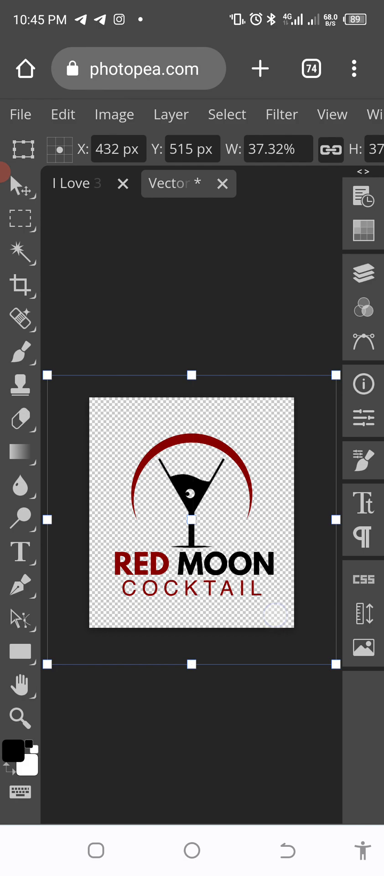
Step: Save the placed Red Moon Cocktail logo back into the mockup's smart object
{"action": "left_click", "coordinate": [20, 114]}
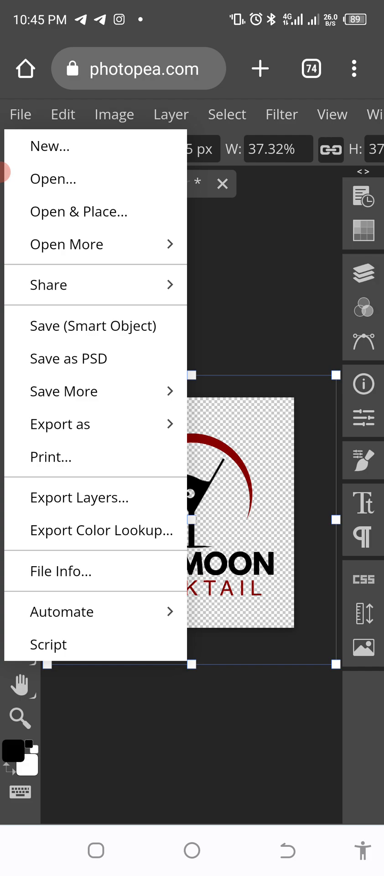
{"action": "left_click", "coordinate": [93, 325]}
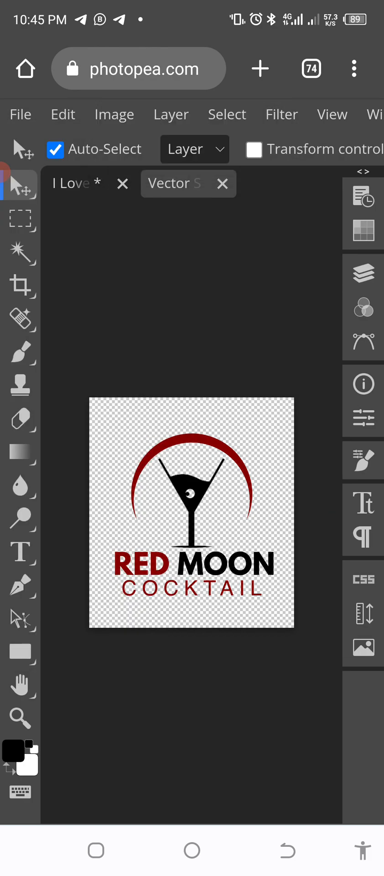
Step: Return to the I Love 3D mockup tab and confirm the Name dialog
{"action": "left_click", "coordinate": [78, 183]}
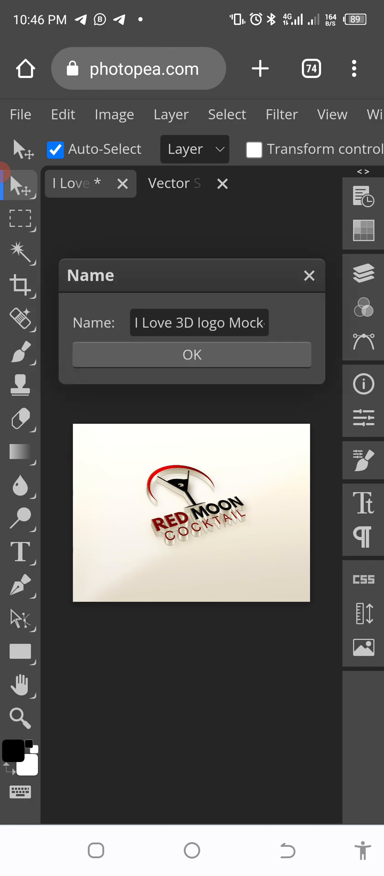
{"action": "left_click", "coordinate": [191, 354]}
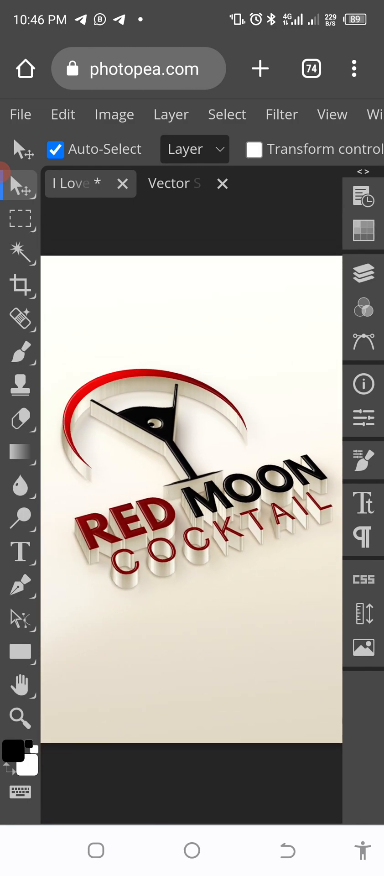
Step: Export the mockup as PNG from File > Export as and confirm the download
{"action": "left_click", "coordinate": [20, 114]}
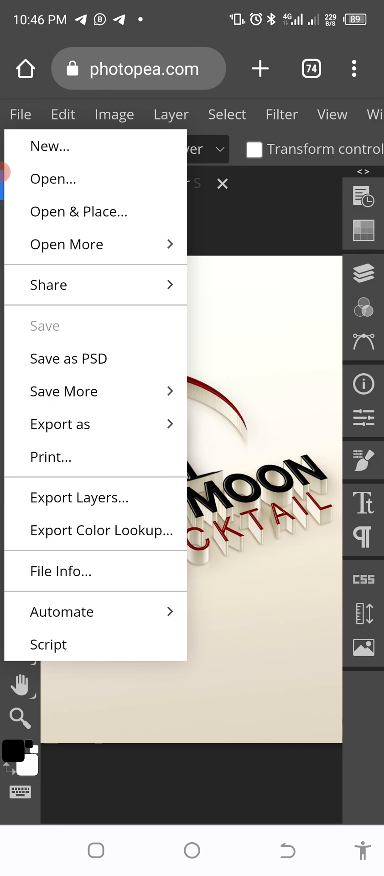
{"action": "left_click", "coordinate": [60, 423]}
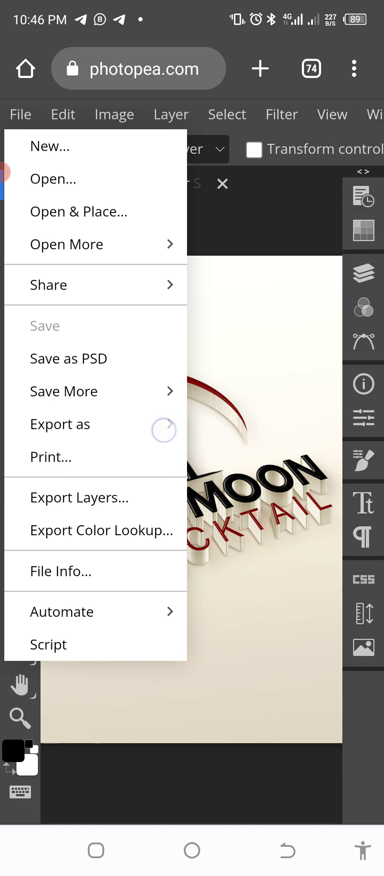
{"action": "left_click", "coordinate": [60, 423]}
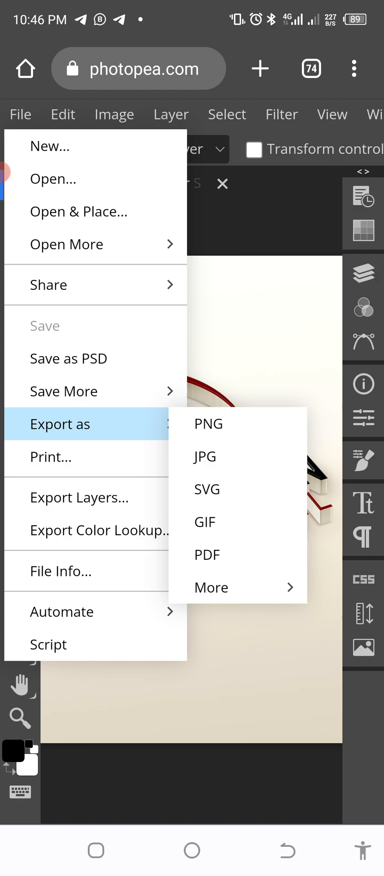
{"action": "left_click", "coordinate": [208, 423]}
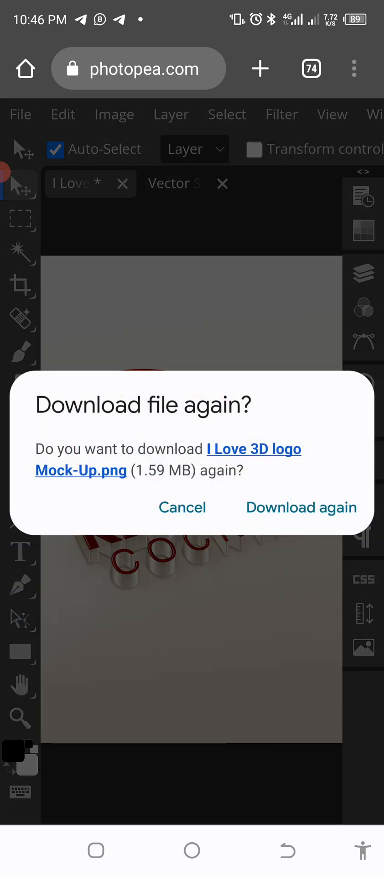
{"action": "left_click", "coordinate": [301, 508]}
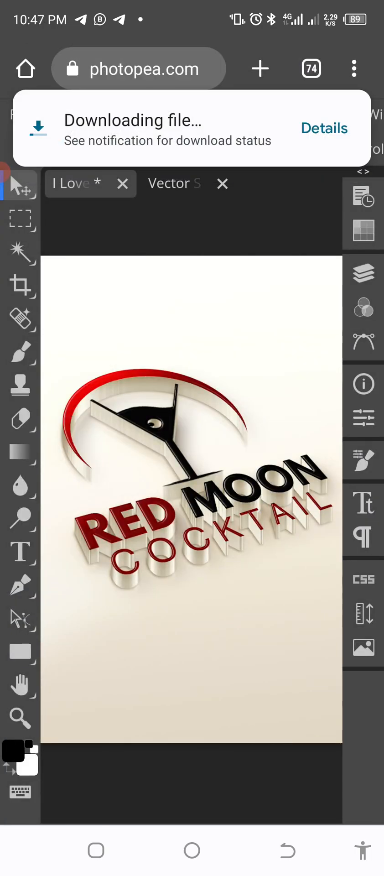